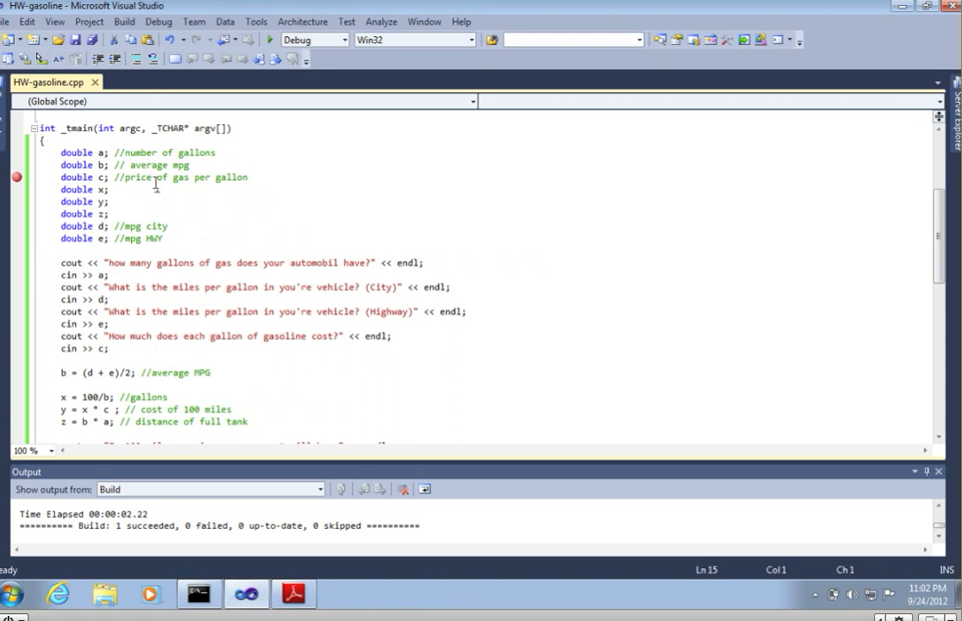
scroll("down", 3)
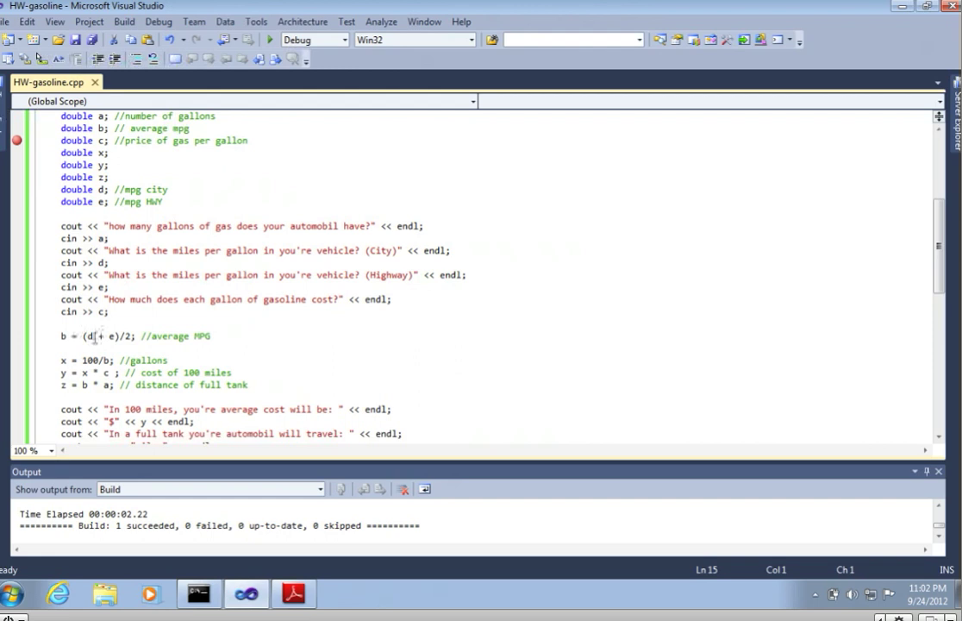
scroll("down", 3)
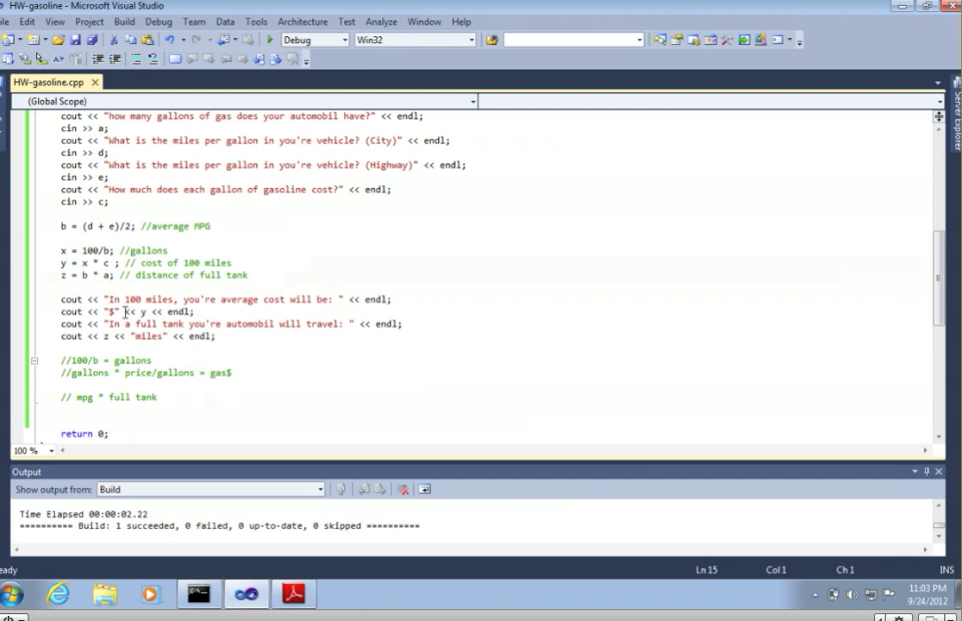
scroll("up", 3)
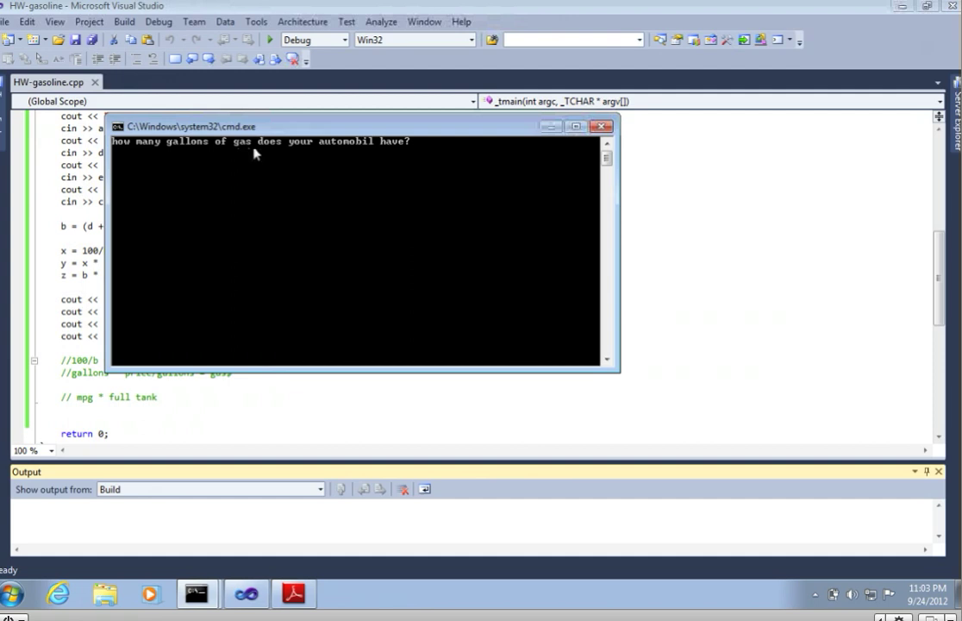
type("15.7")
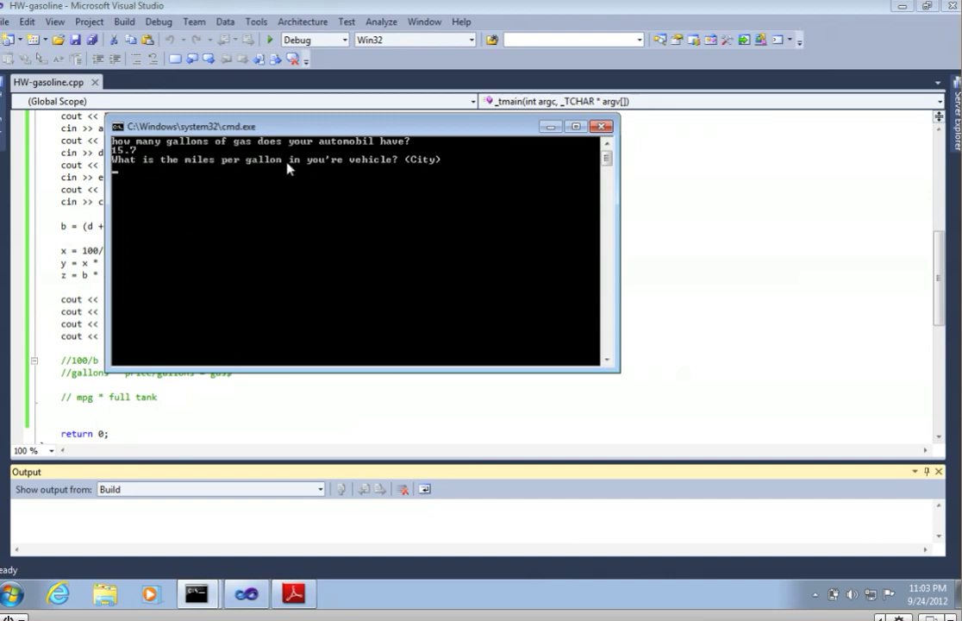
type("17")
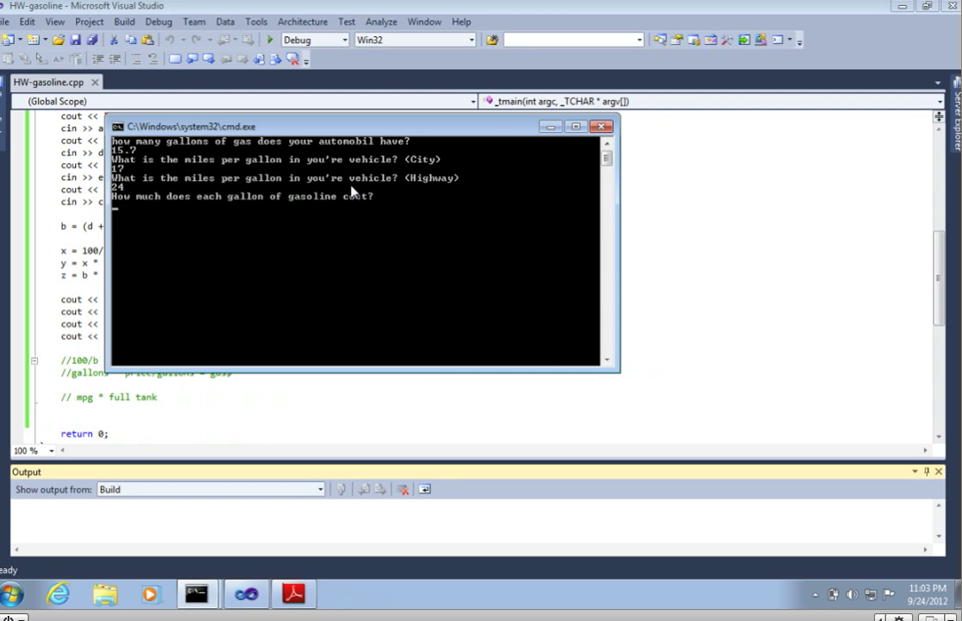
type("4.14")
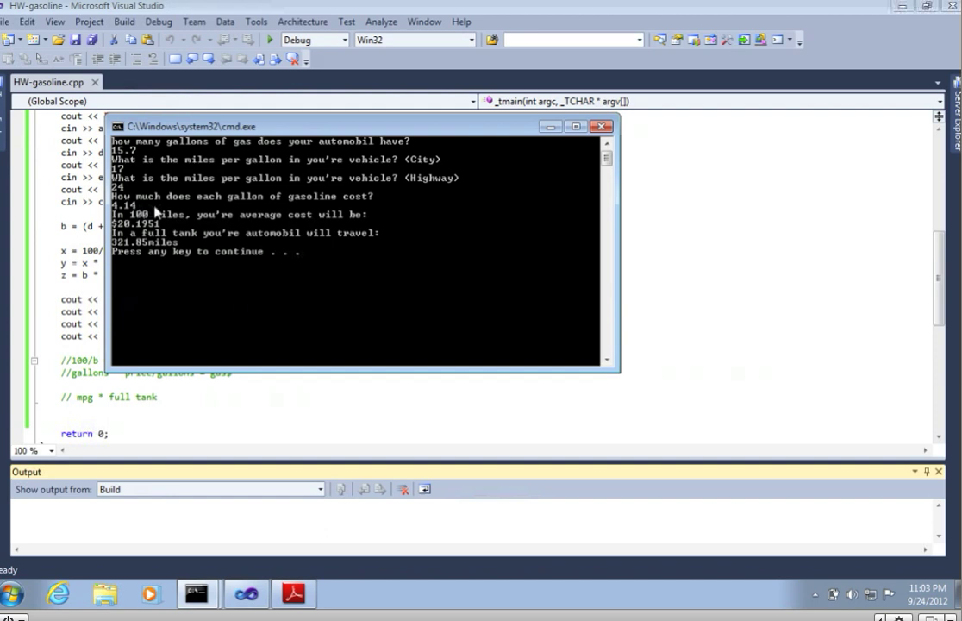